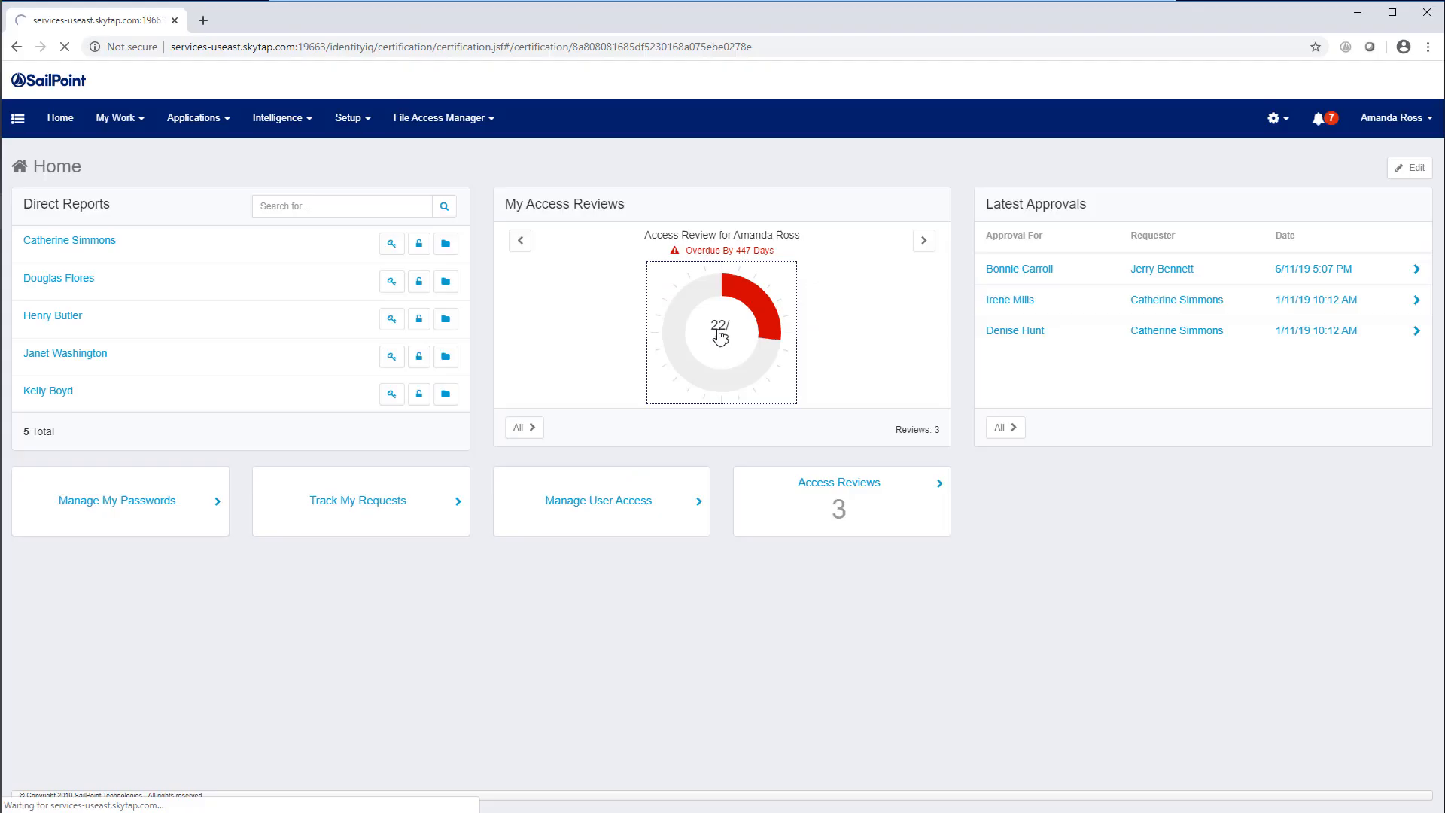
pyautogui.click(719, 332)
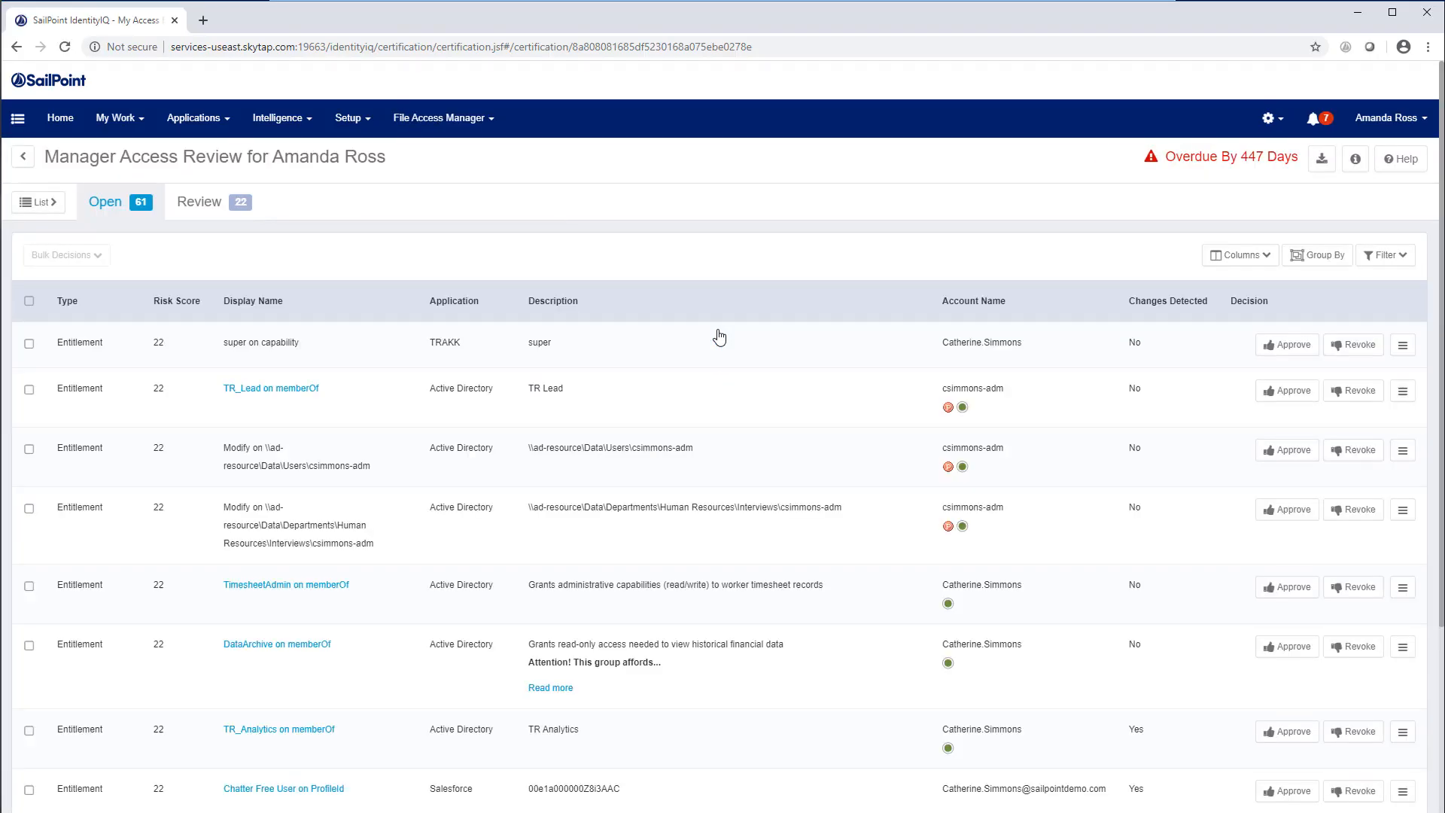
pyautogui.moveTo(761, 341)
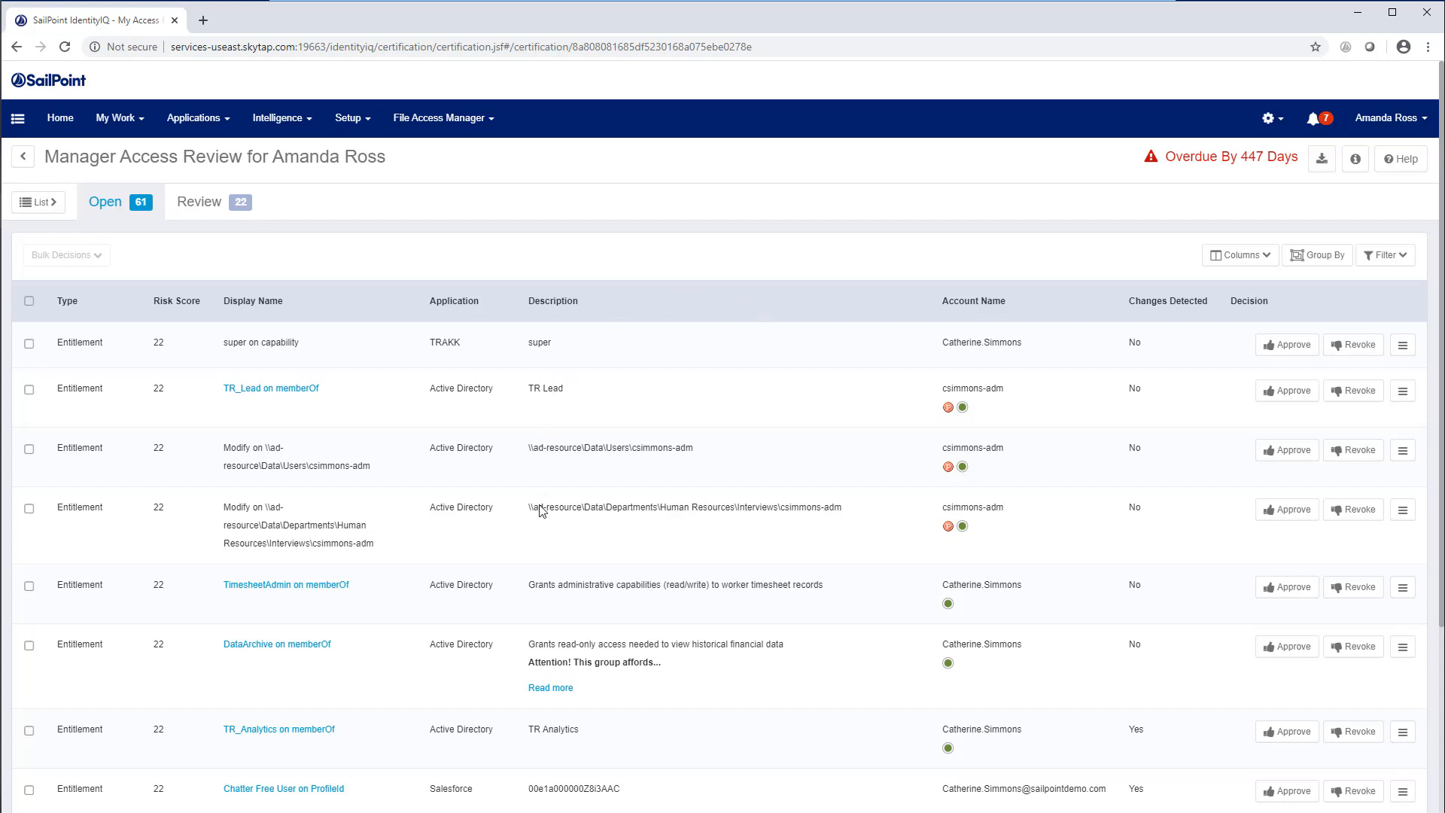
pyautogui.moveTo(1292, 355)
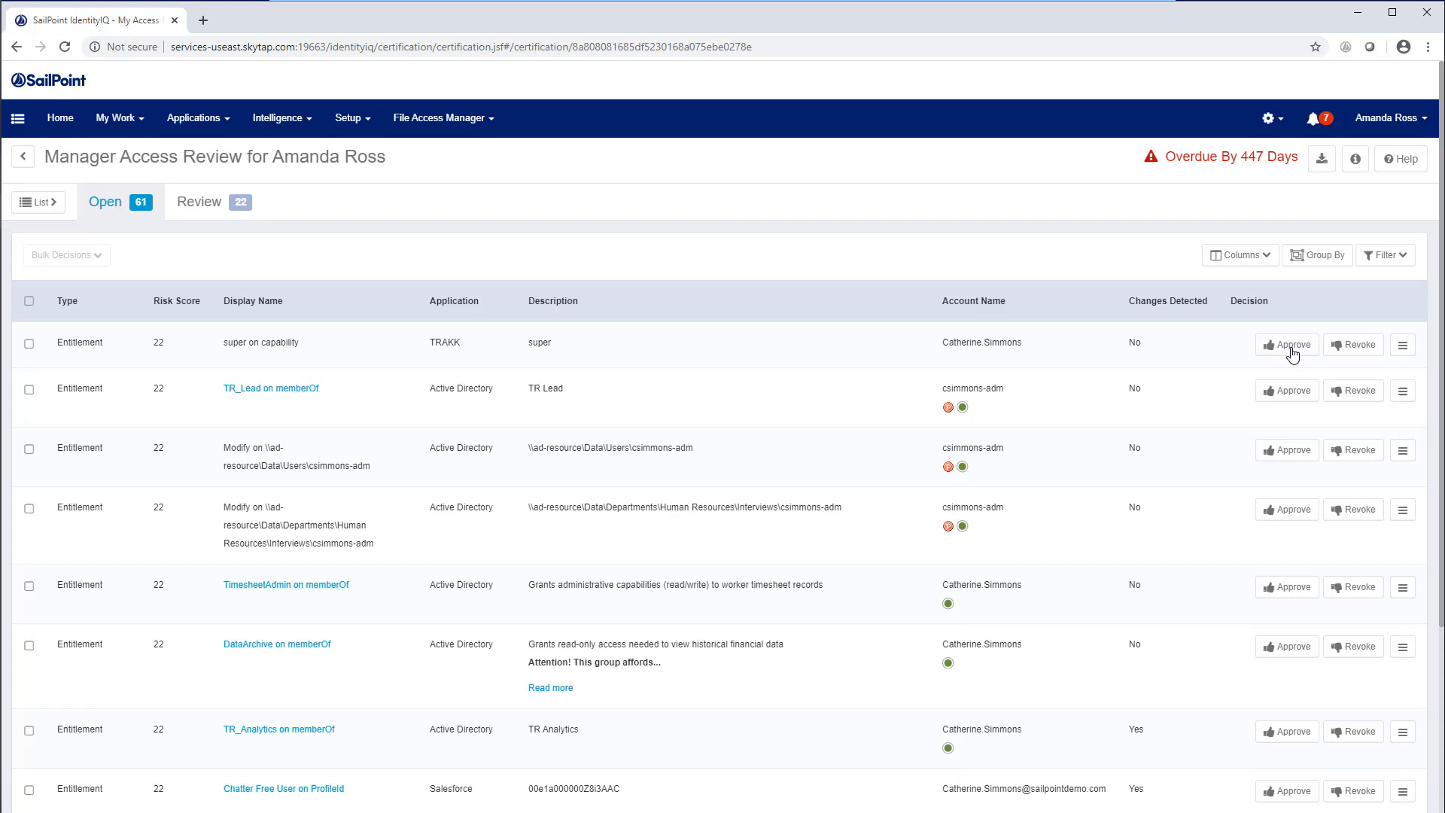
pyautogui.click(1285, 344)
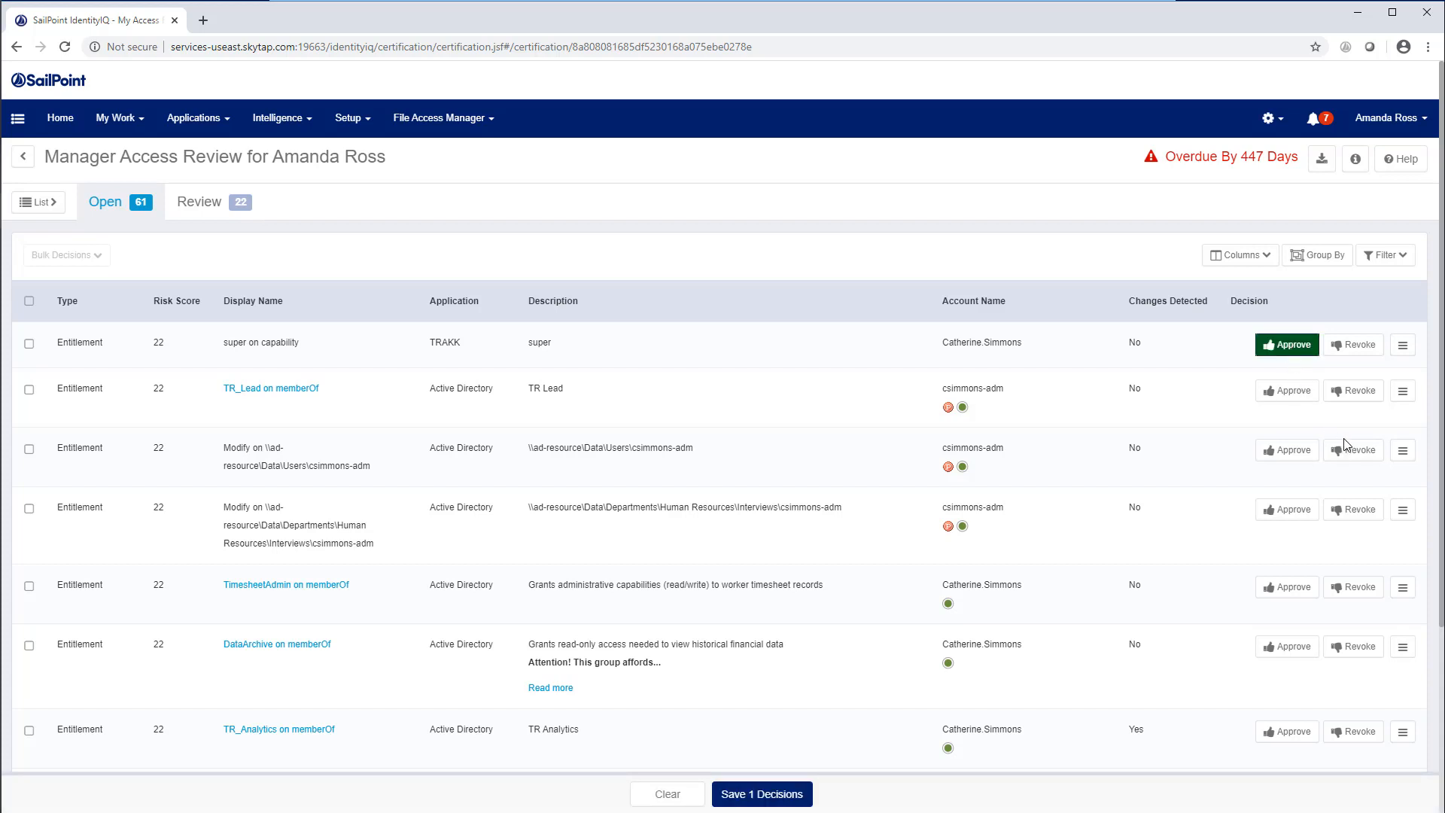
pyautogui.moveTo(1355, 389)
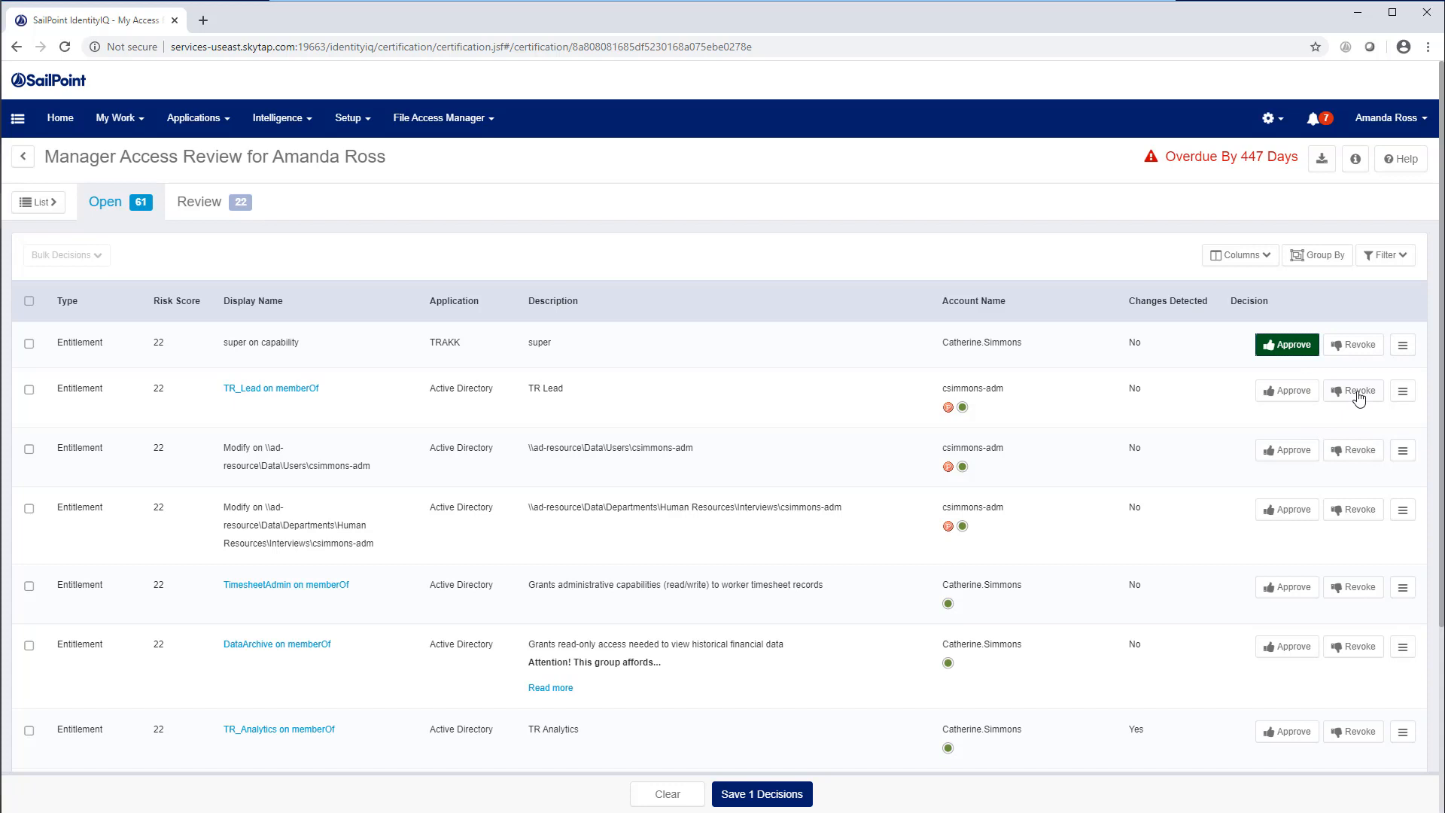
pyautogui.click(1351, 390)
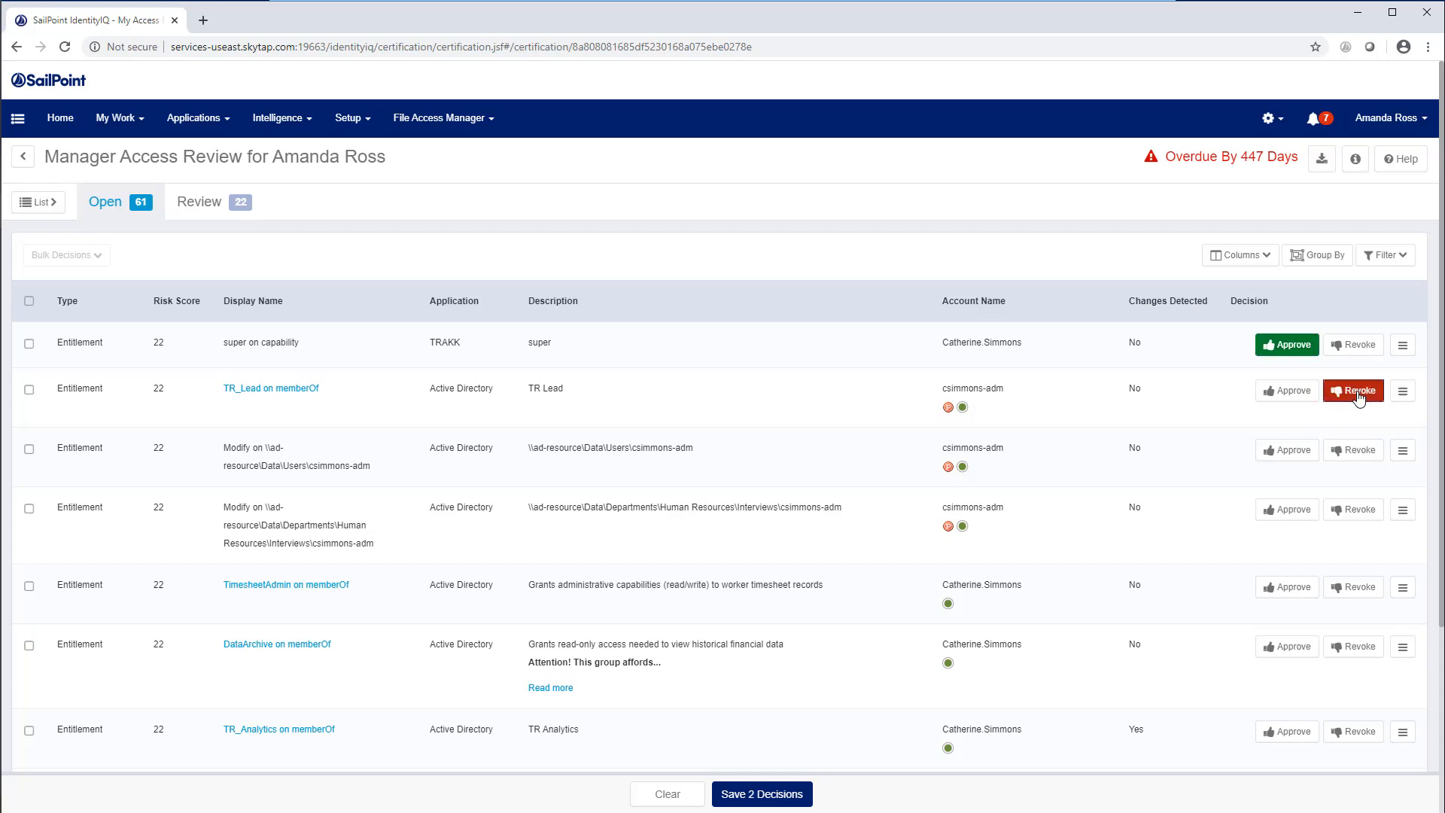
pyautogui.moveTo(1285, 456)
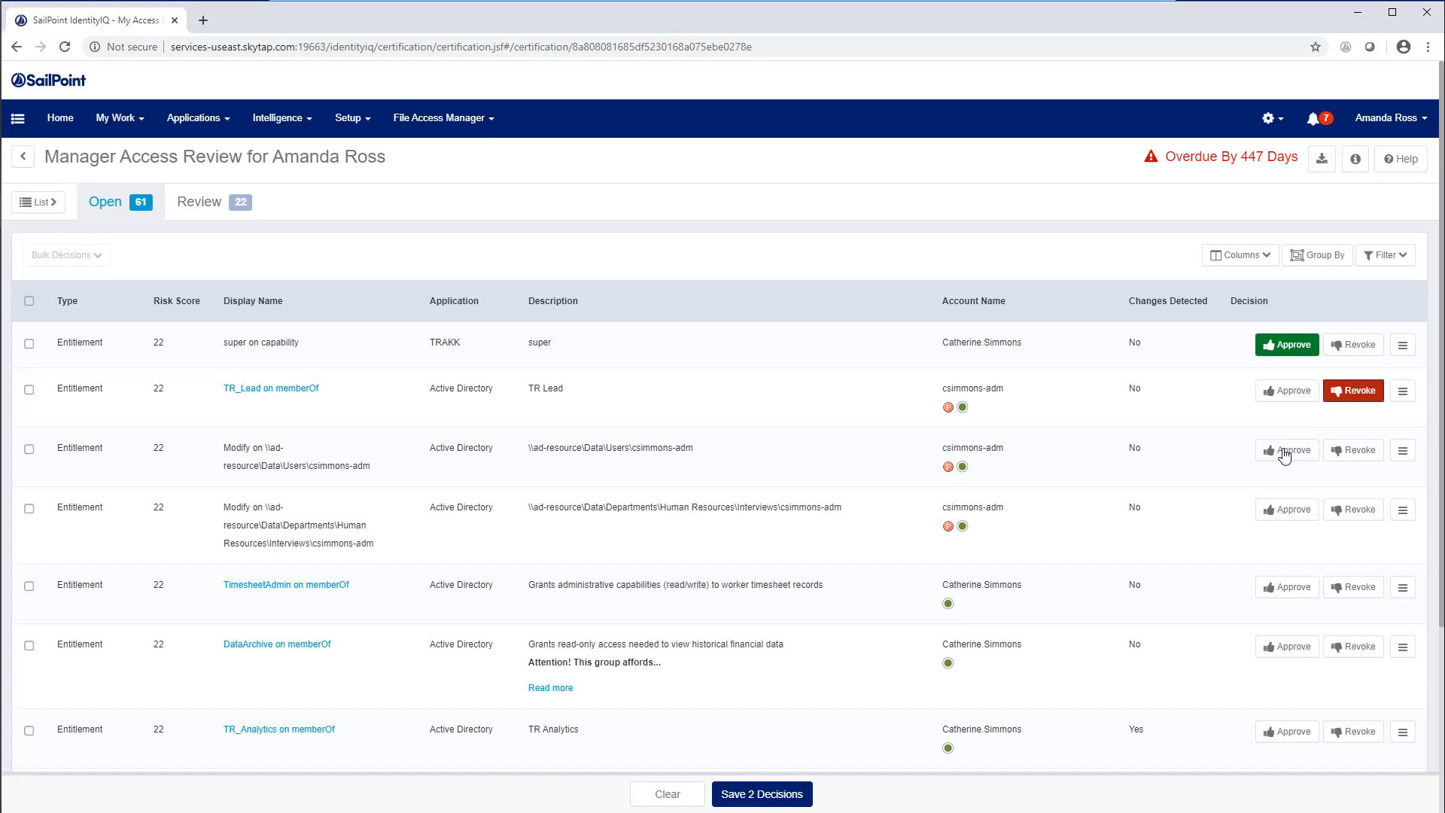
pyautogui.click(1286, 450)
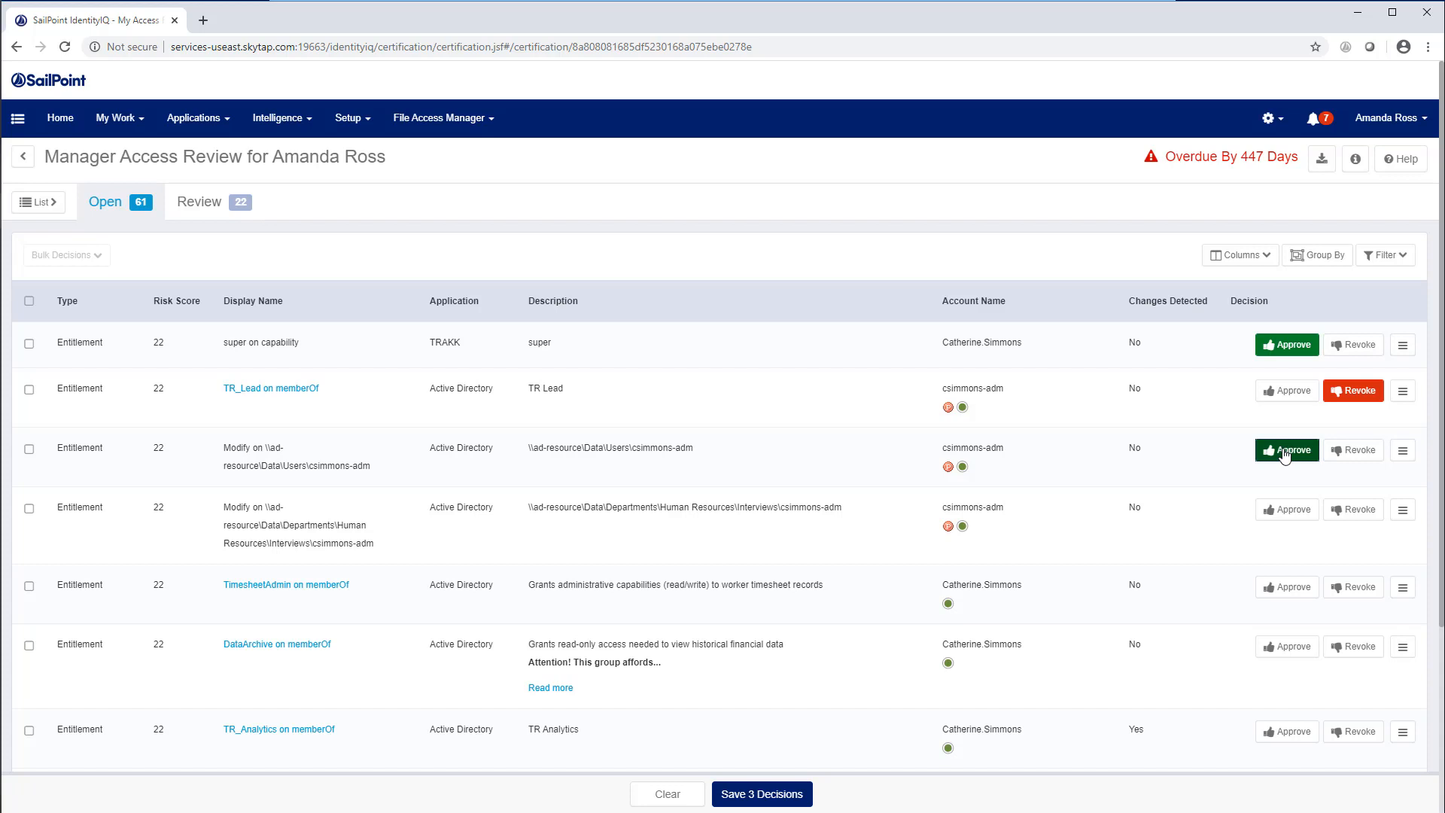
pyautogui.moveTo(1281, 558)
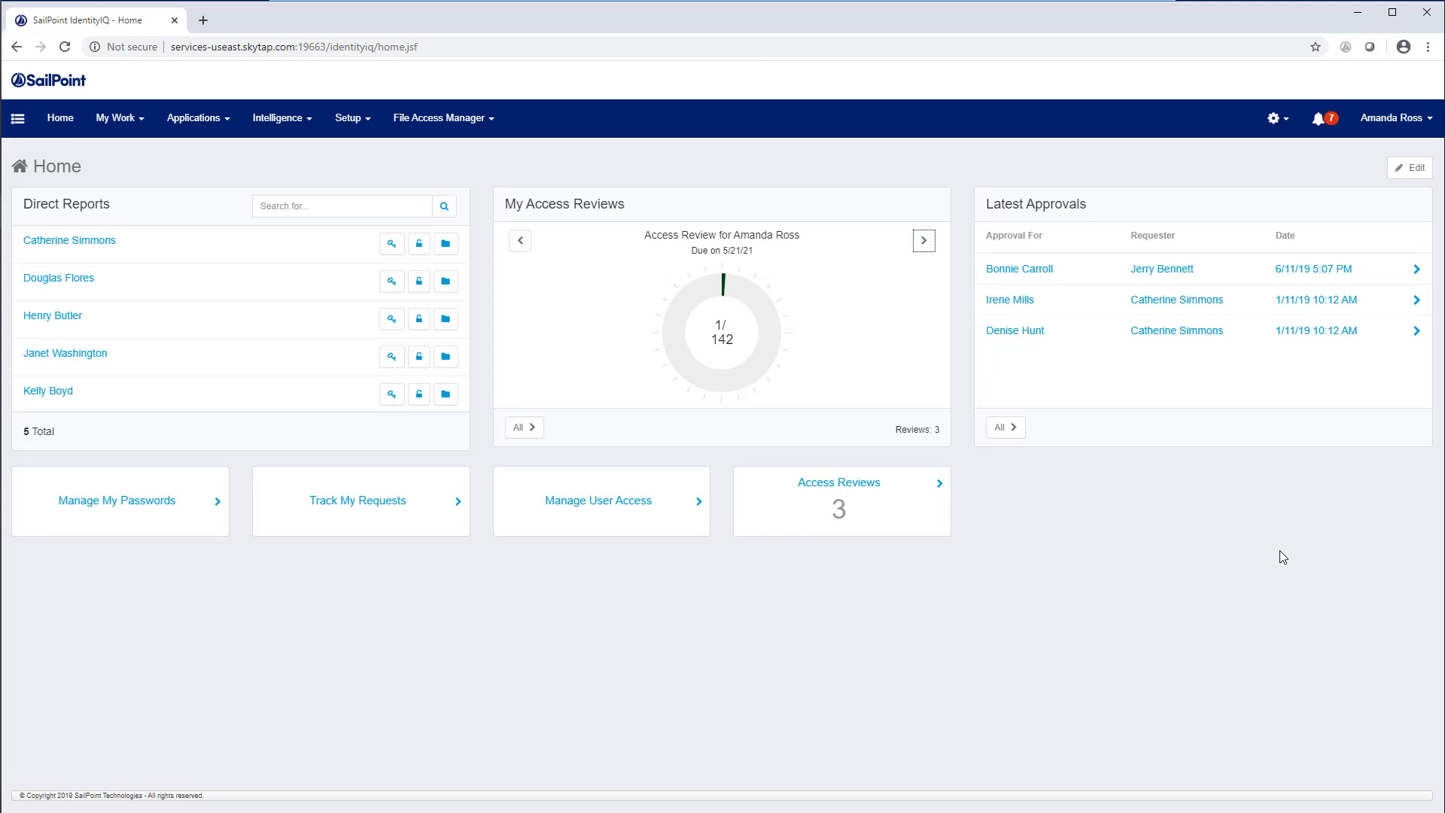
# Open the newer Manager Access Review with two SOD violations and dismiss the recommendations popup
pyautogui.click(722, 332)
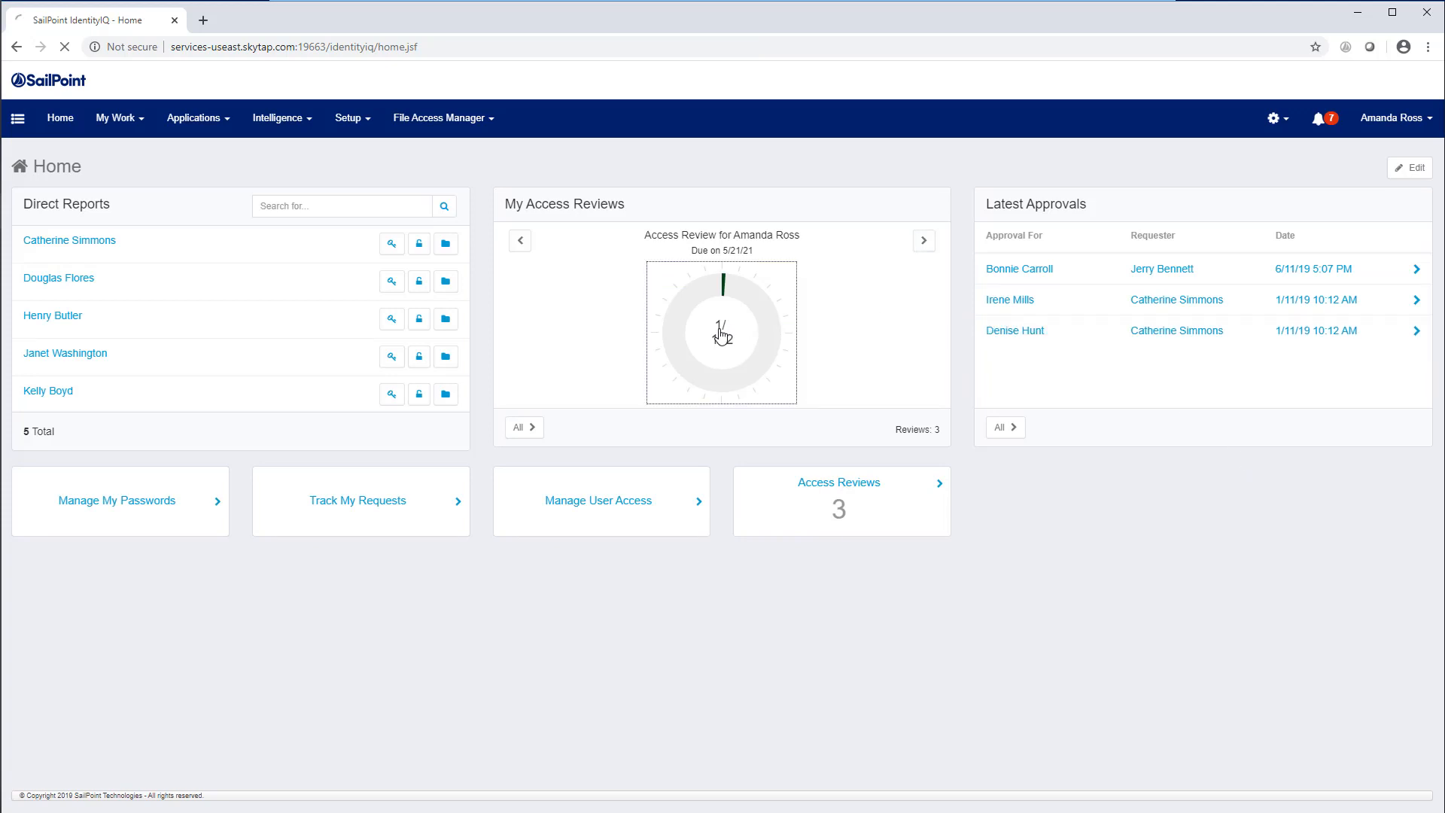
pyautogui.click(721, 333)
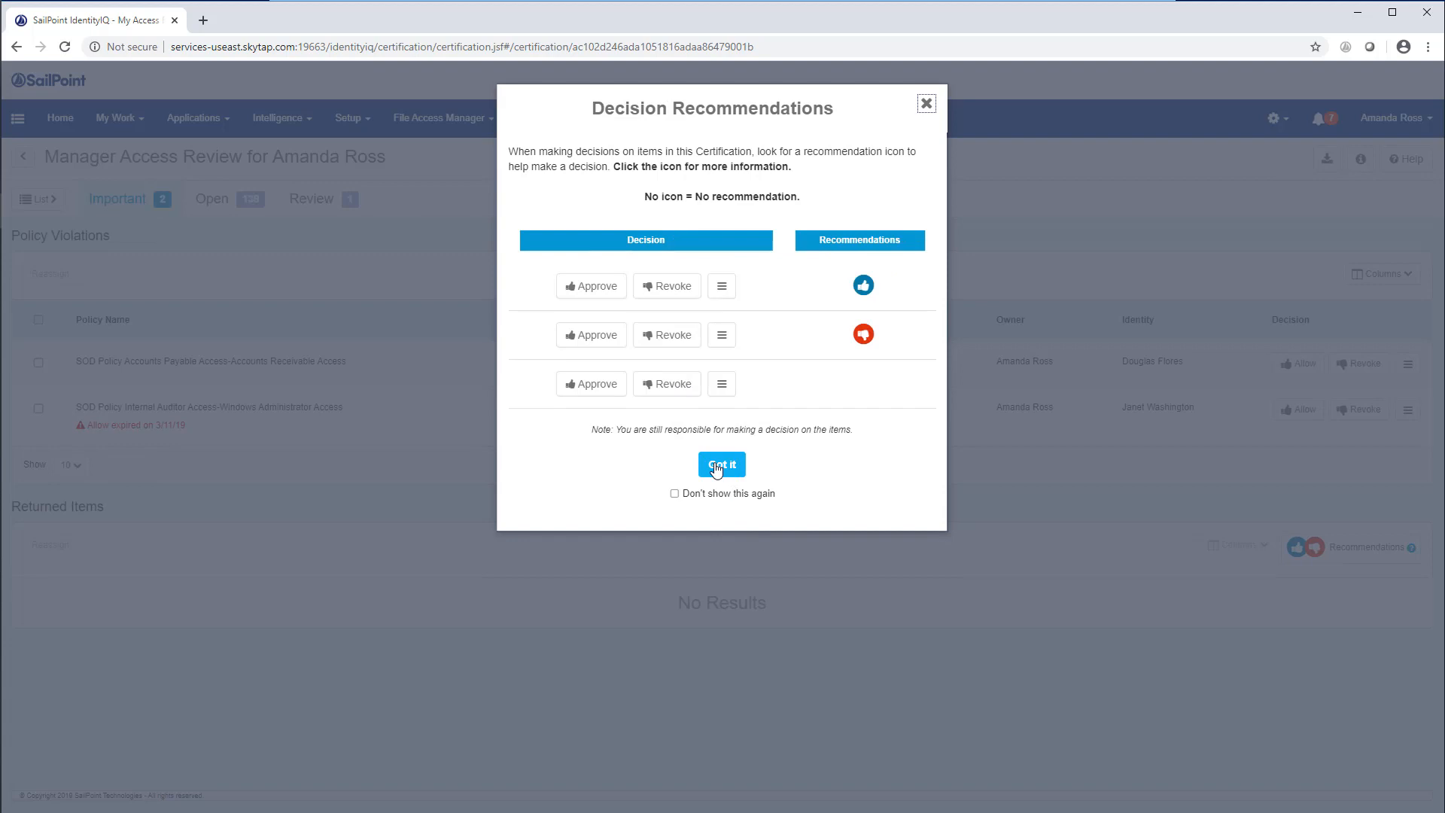
pyautogui.click(721, 464)
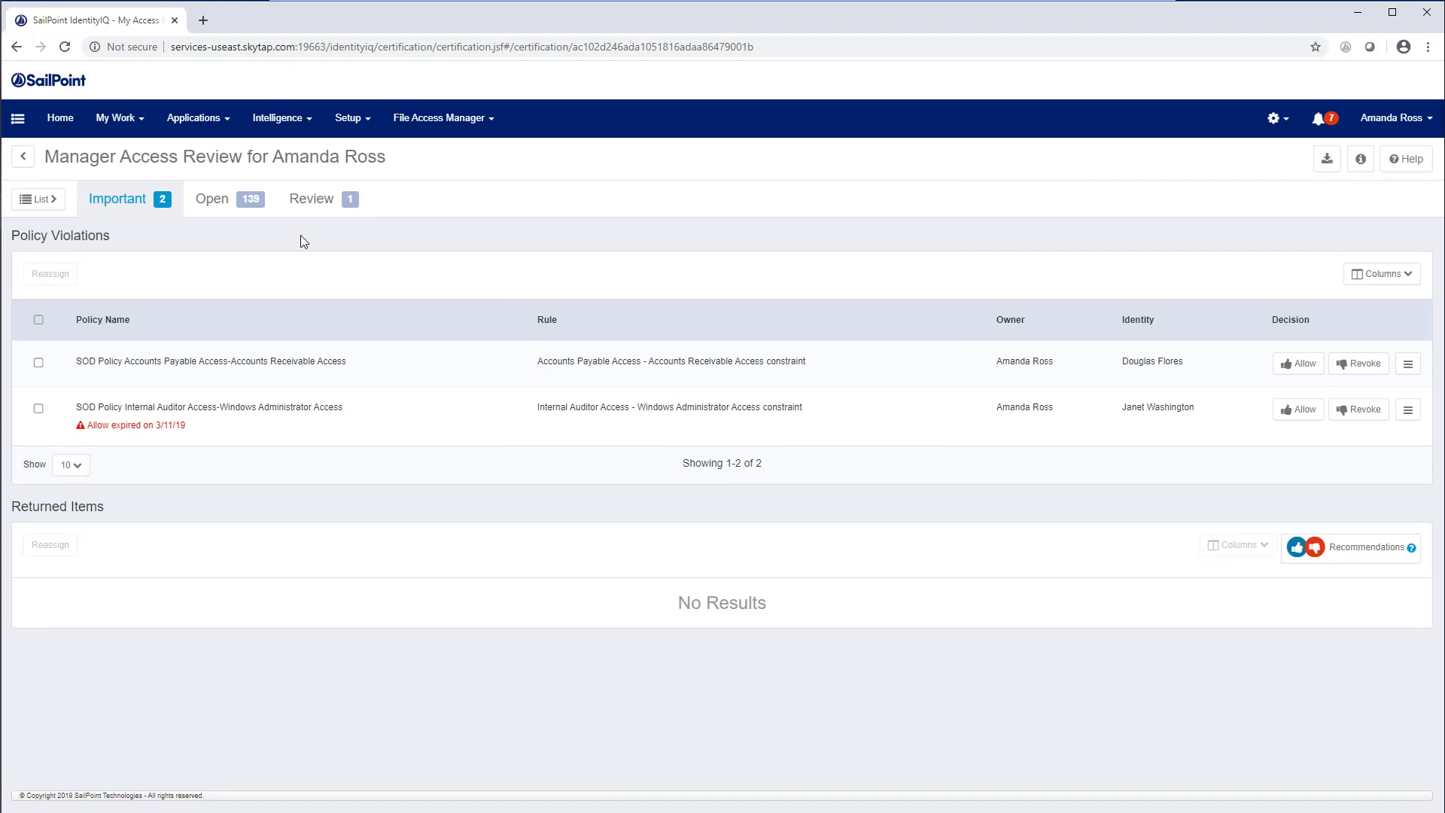
pyautogui.click(228, 199)
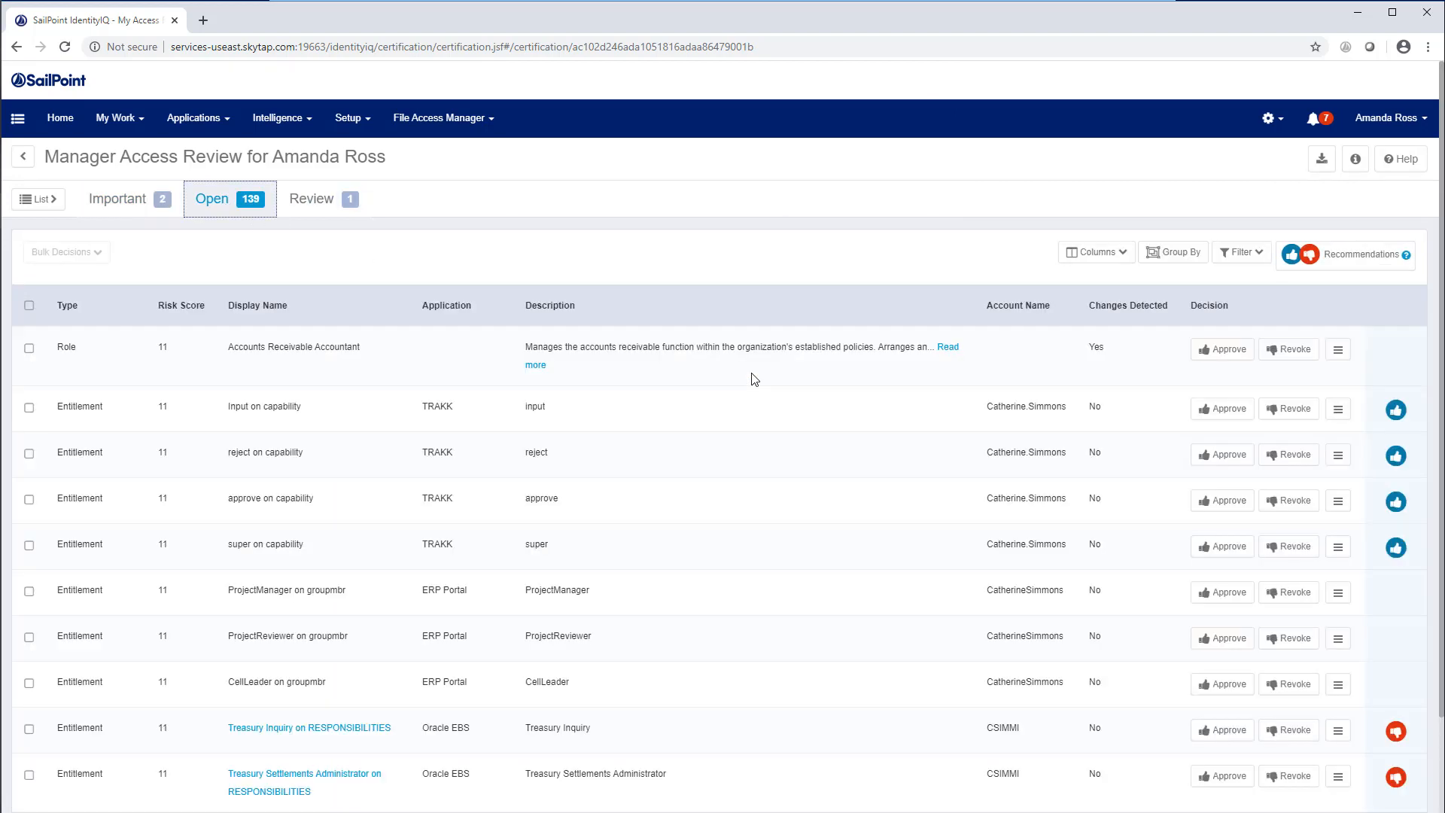
pyautogui.moveTo(1043, 539)
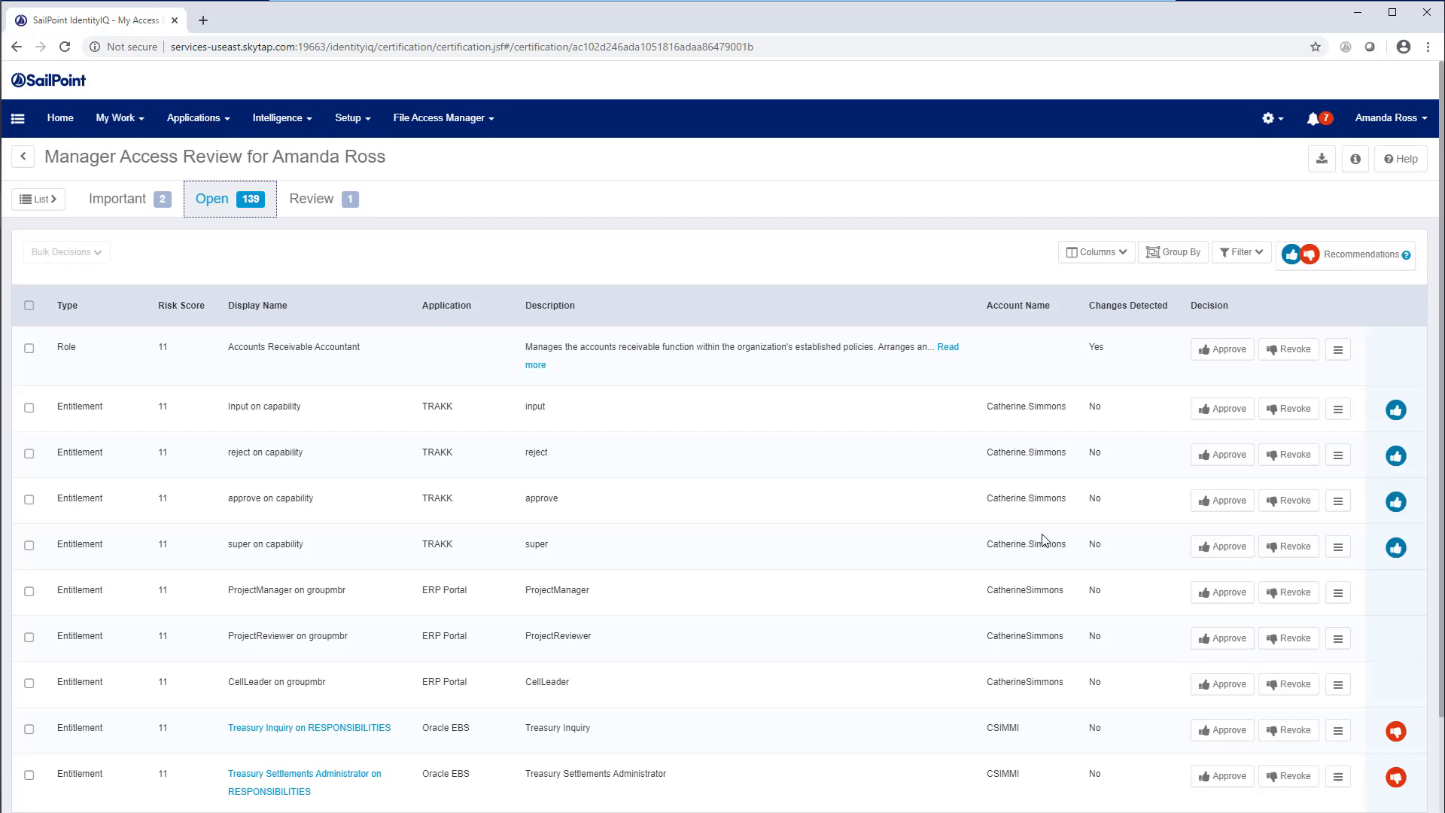
pyautogui.moveTo(1290, 497)
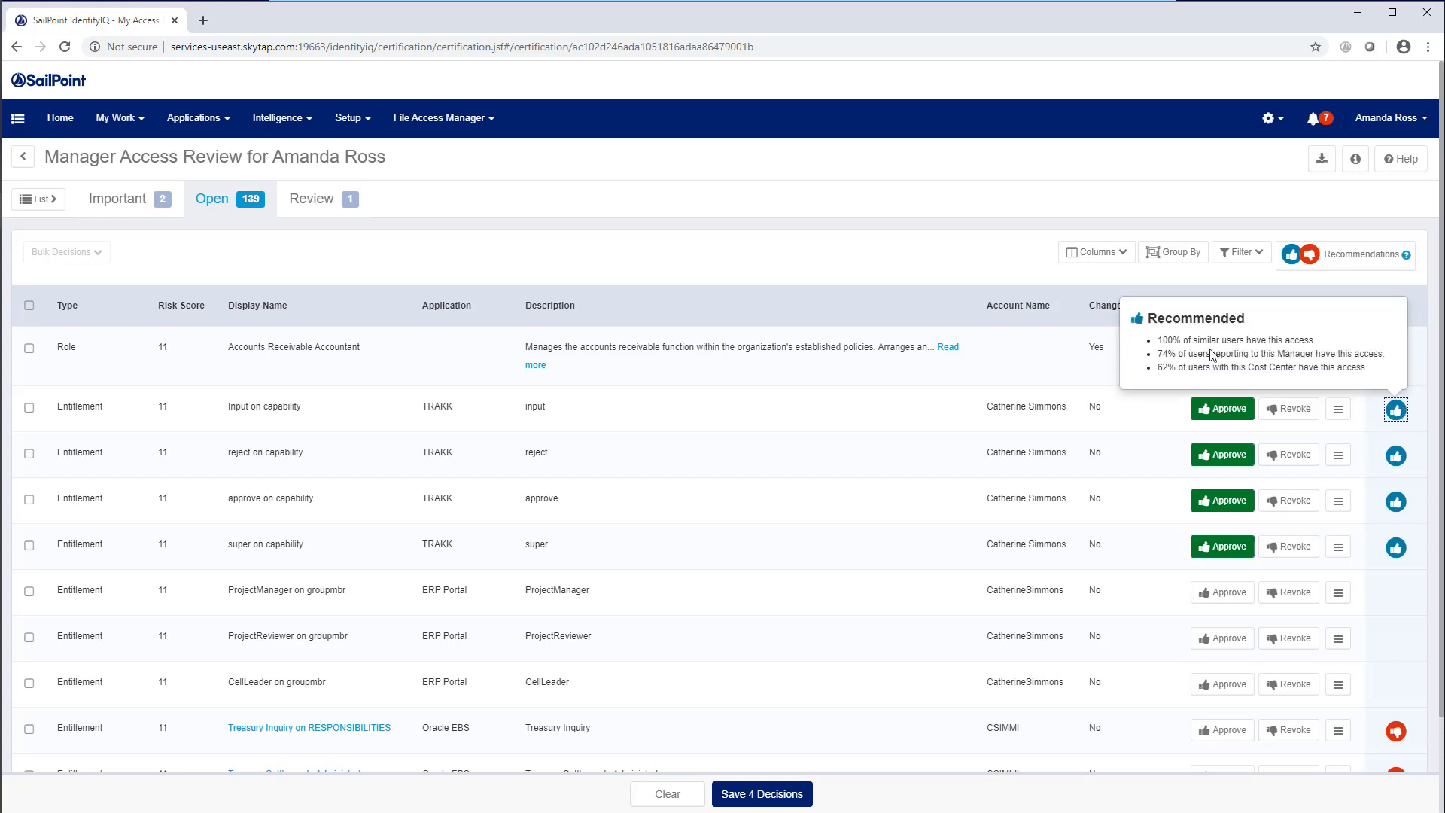
pyautogui.scroll(-3)
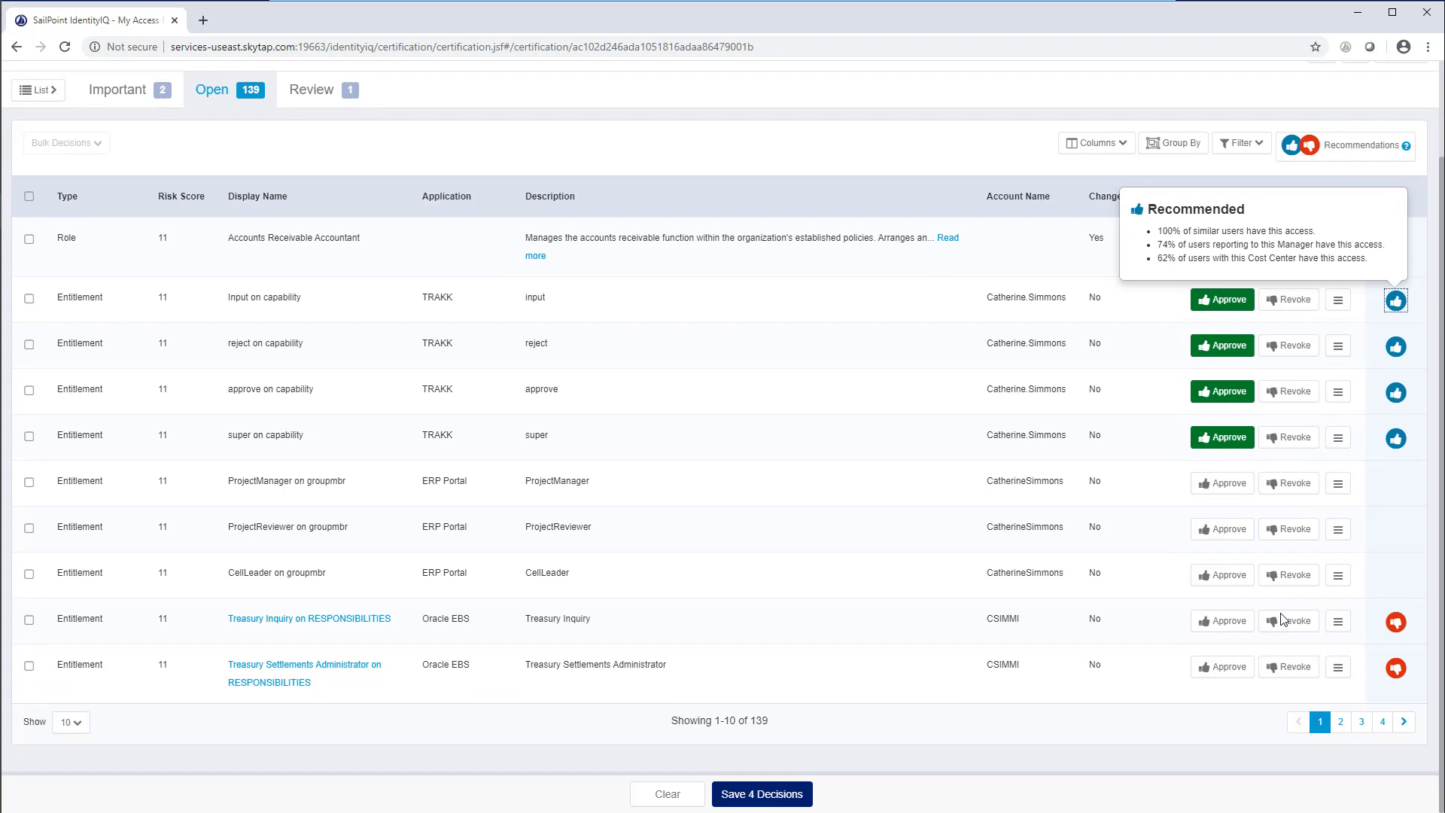
pyautogui.moveTo(1396, 641)
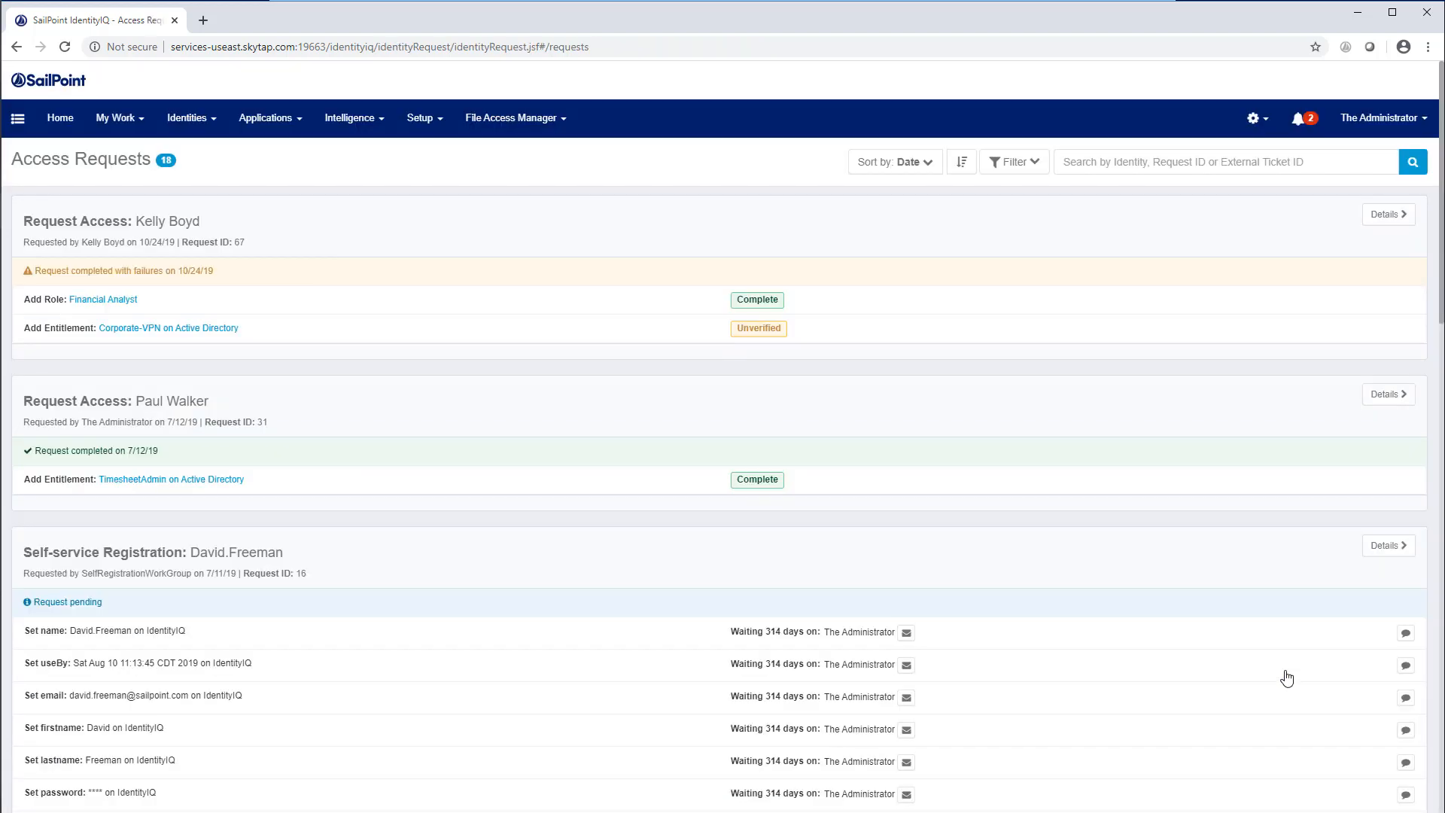
pyautogui.moveTo(1335, 454)
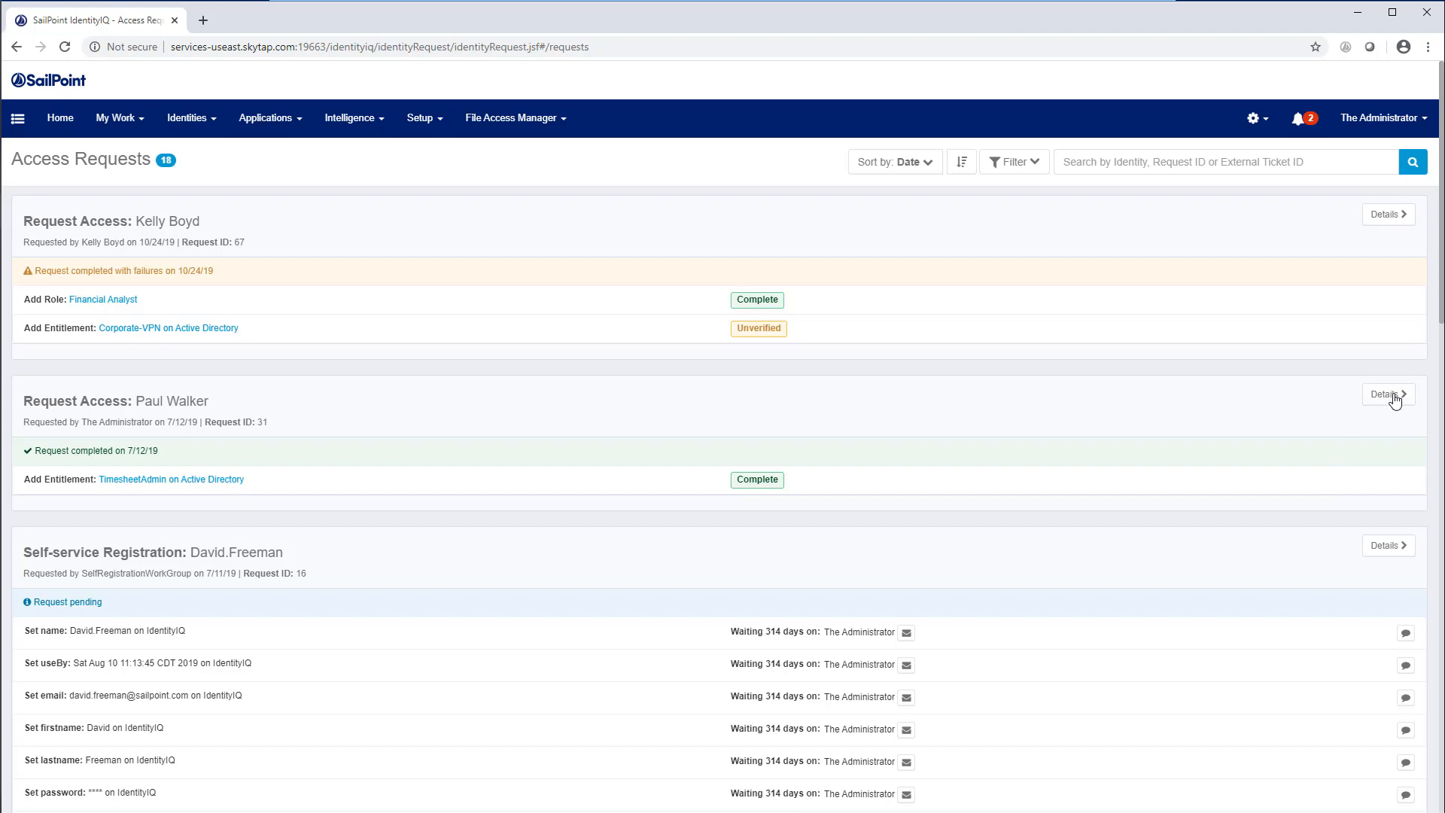
pyautogui.click(1387, 394)
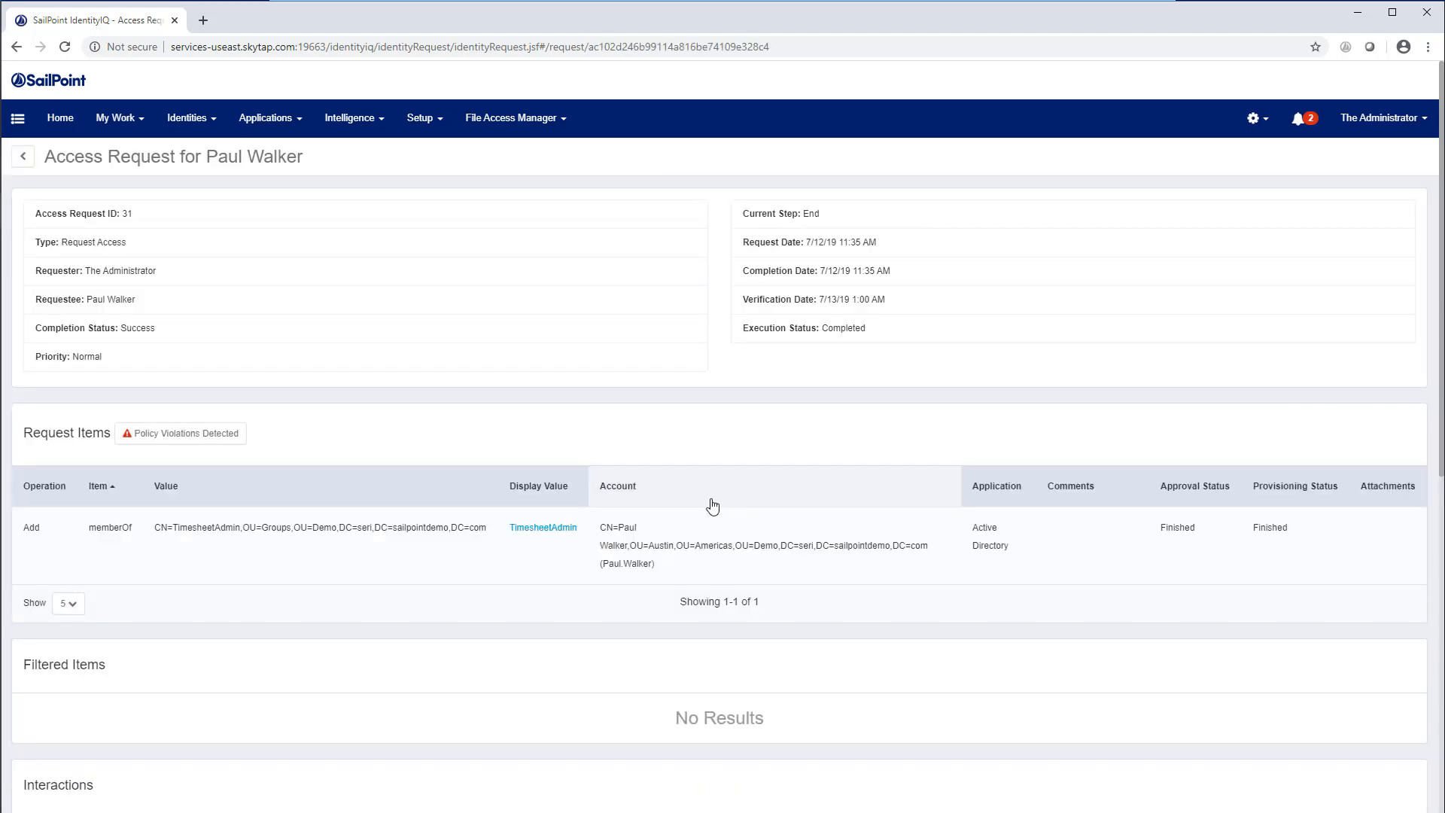
# Expand the manager approval's comment citing that all similar users have this access
pyautogui.scroll(-3)
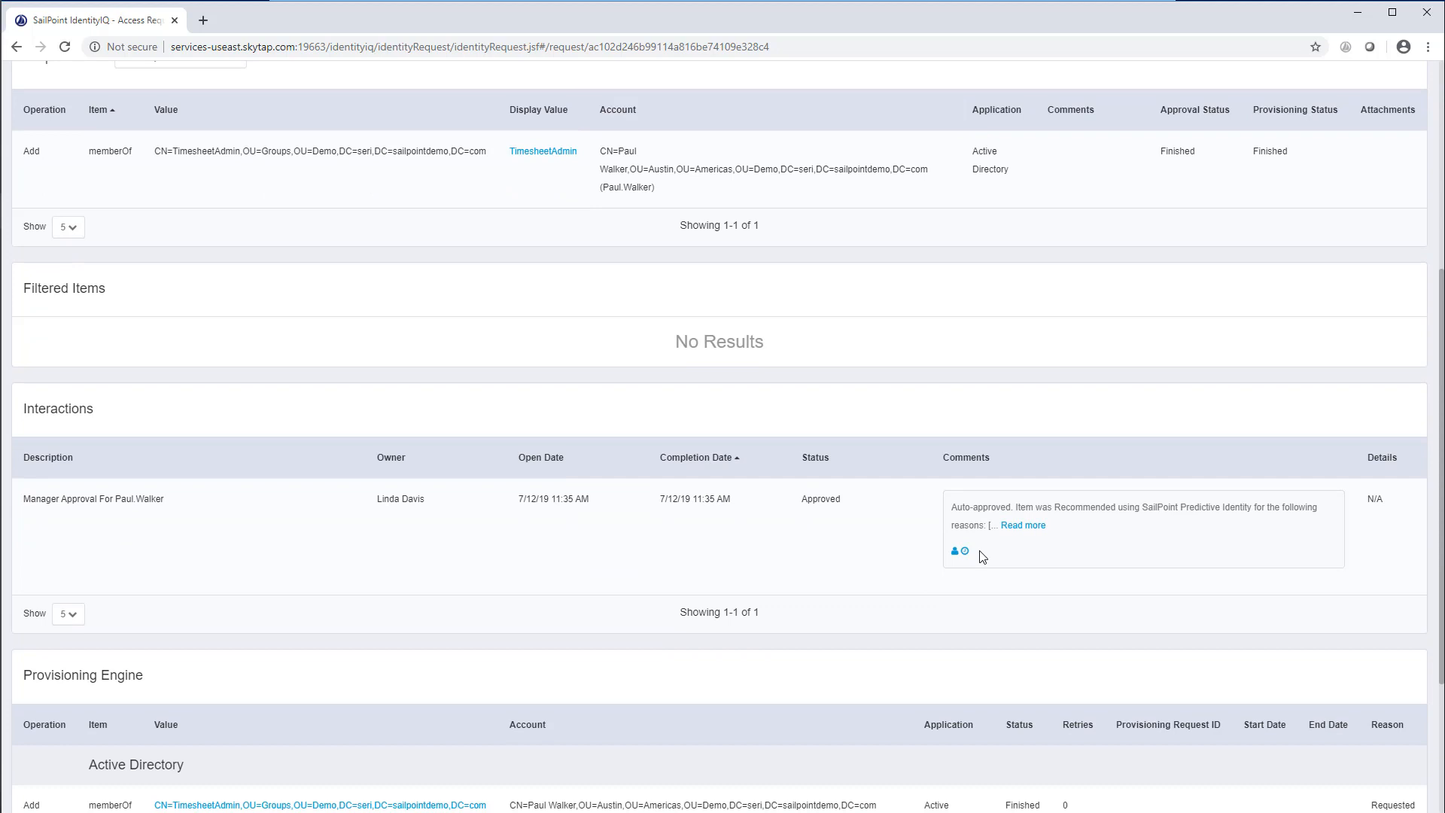
pyautogui.click(1021, 525)
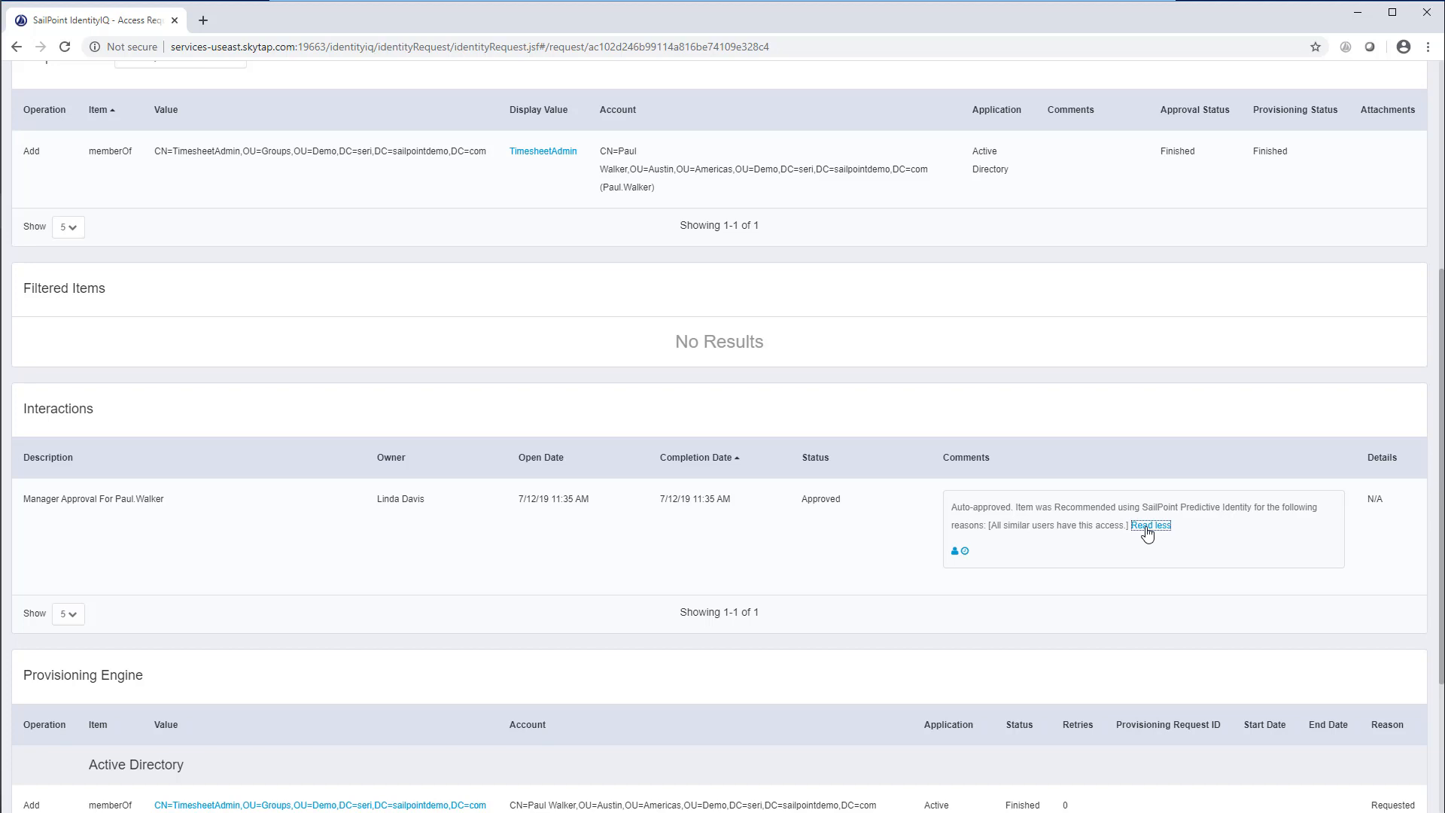
pyautogui.scroll(-3)
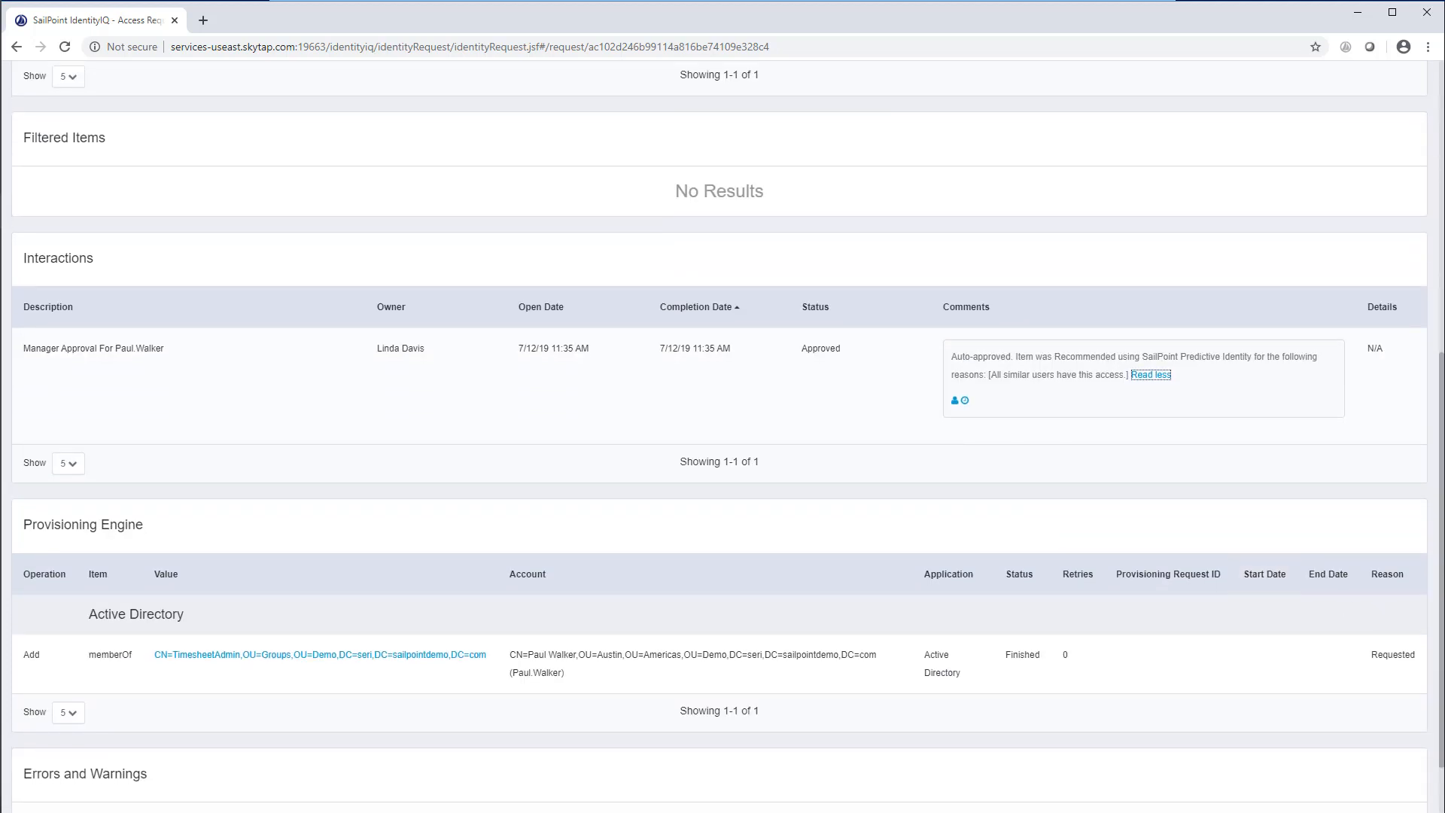
pyautogui.moveTo(632, 494)
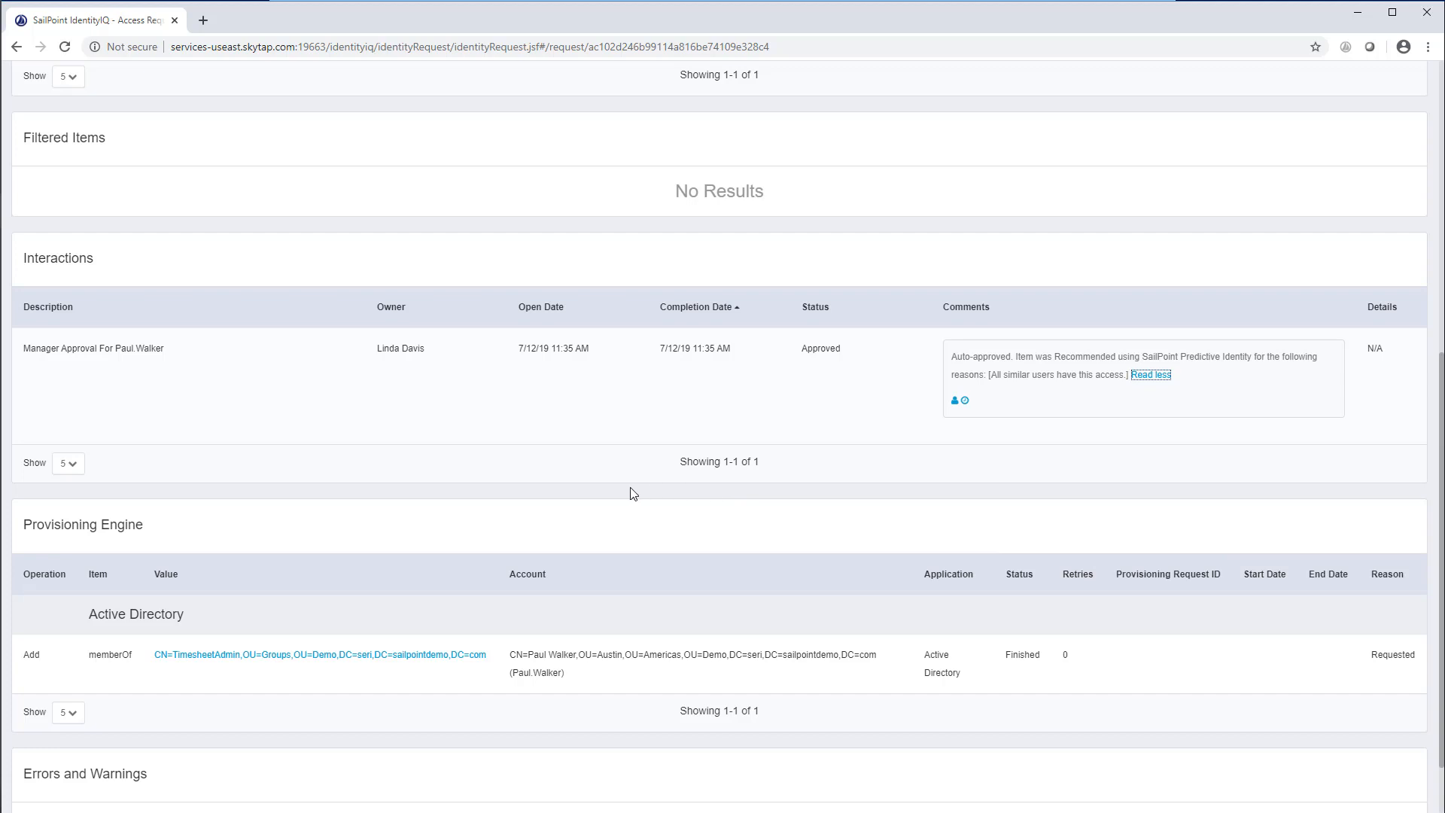